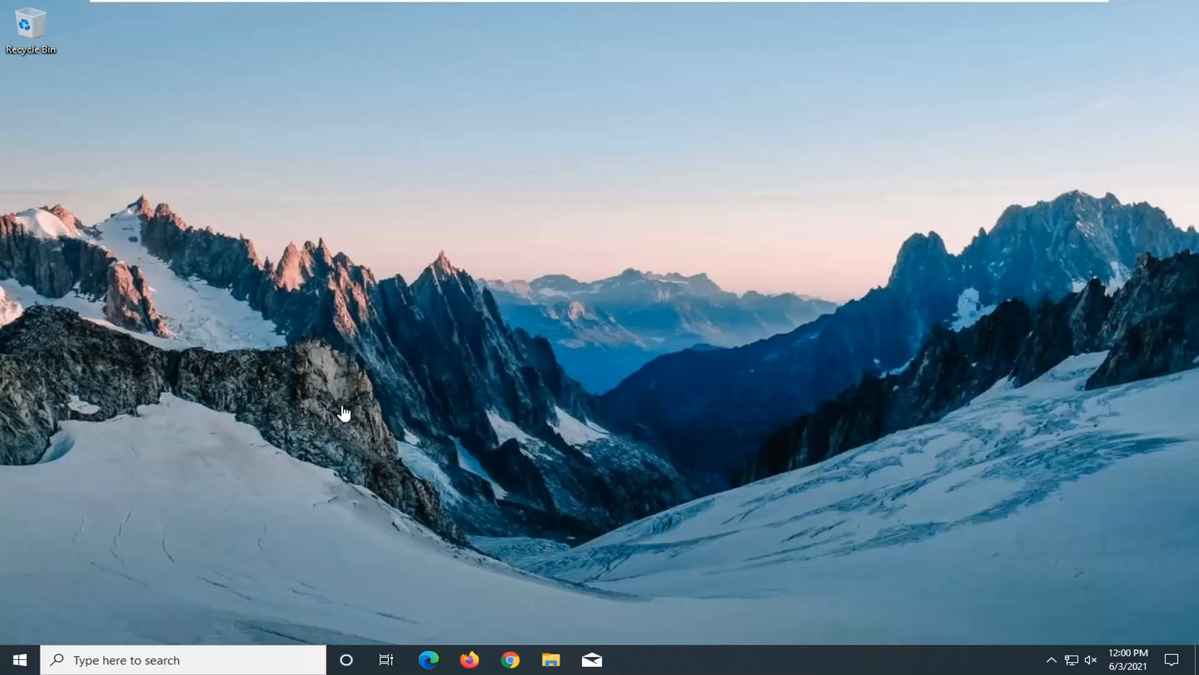
{"action": "mouse_move", "coordinate": [374, 411]}
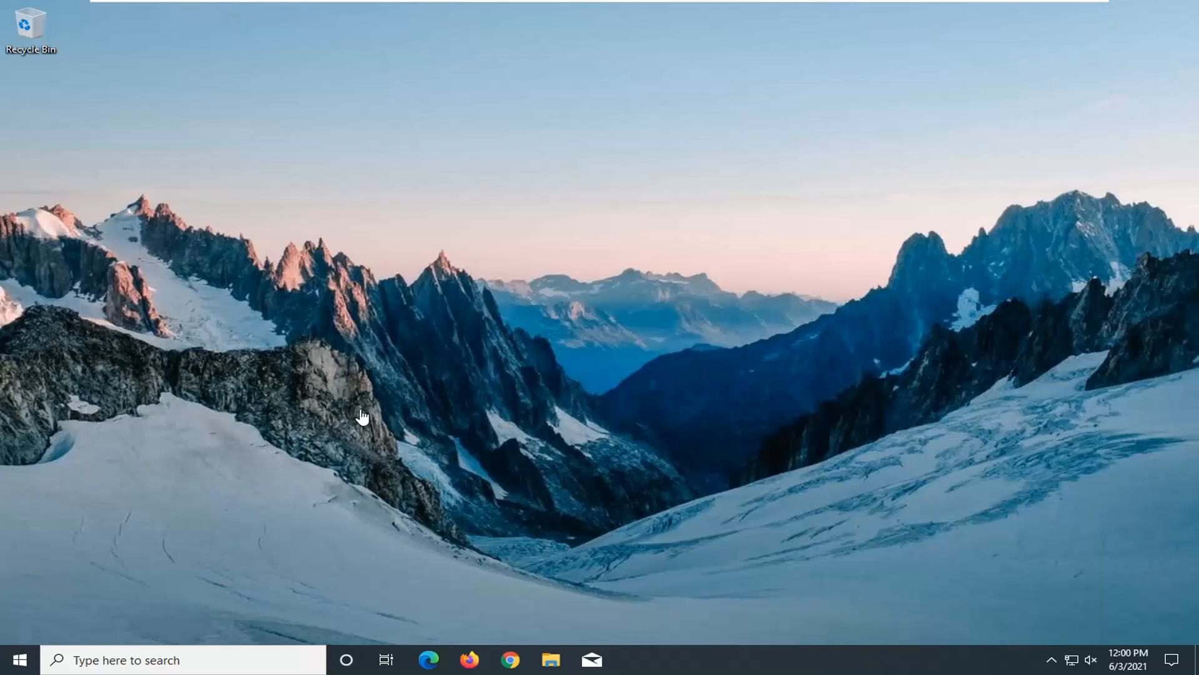
{"action": "mouse_move", "coordinate": [368, 412]}
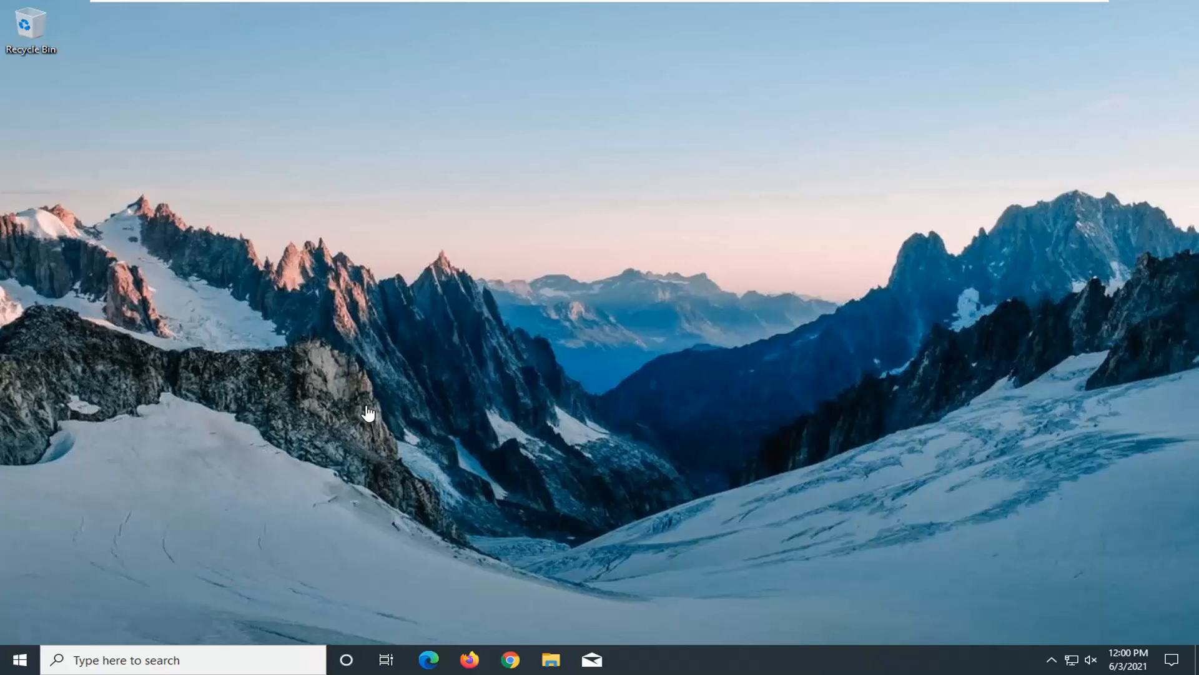
{"action": "mouse_move", "coordinate": [374, 406]}
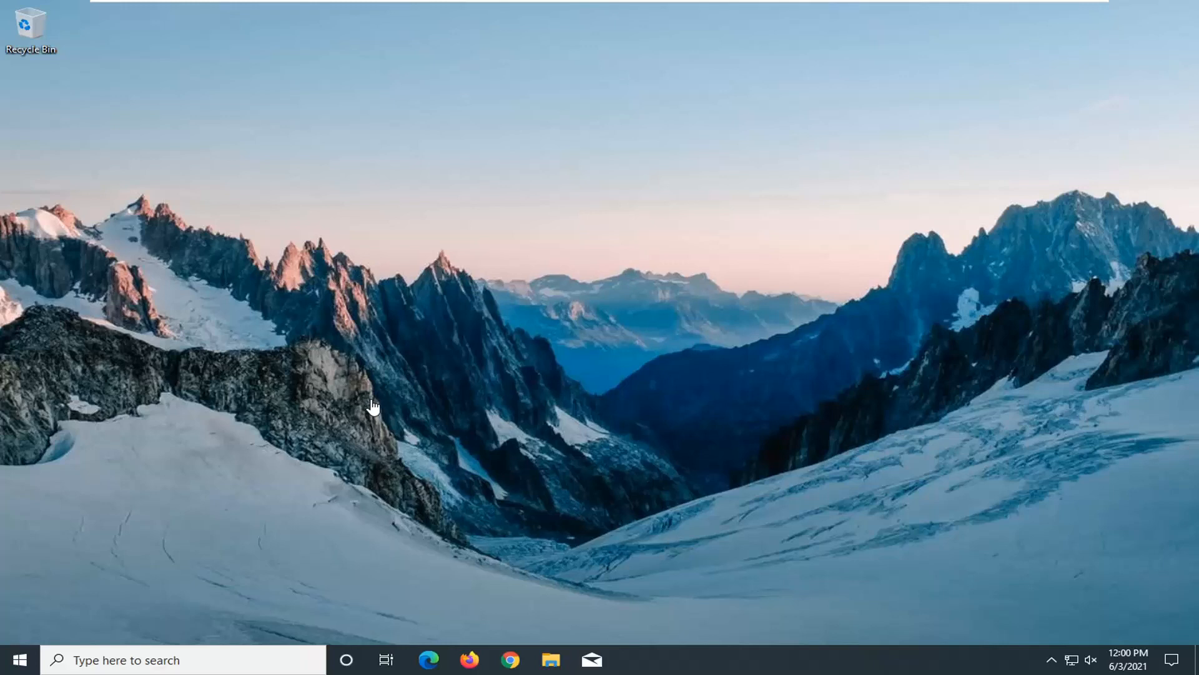
{"action": "mouse_move", "coordinate": [330, 408]}
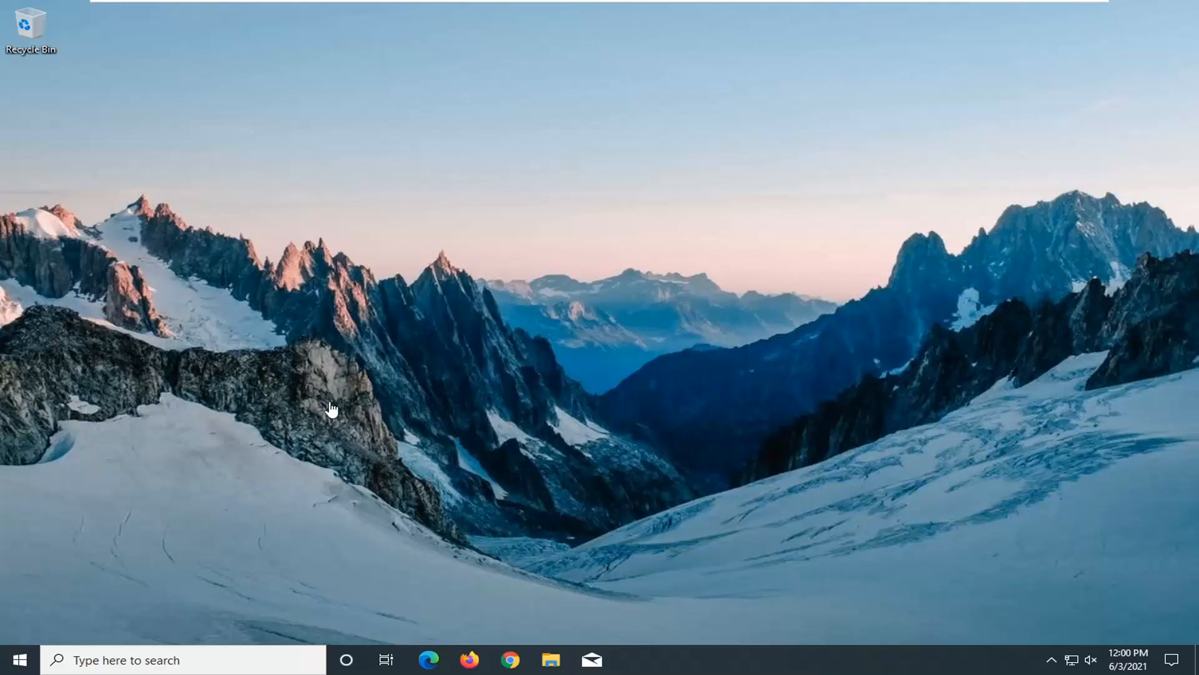
{"action": "mouse_move", "coordinate": [222, 633]}
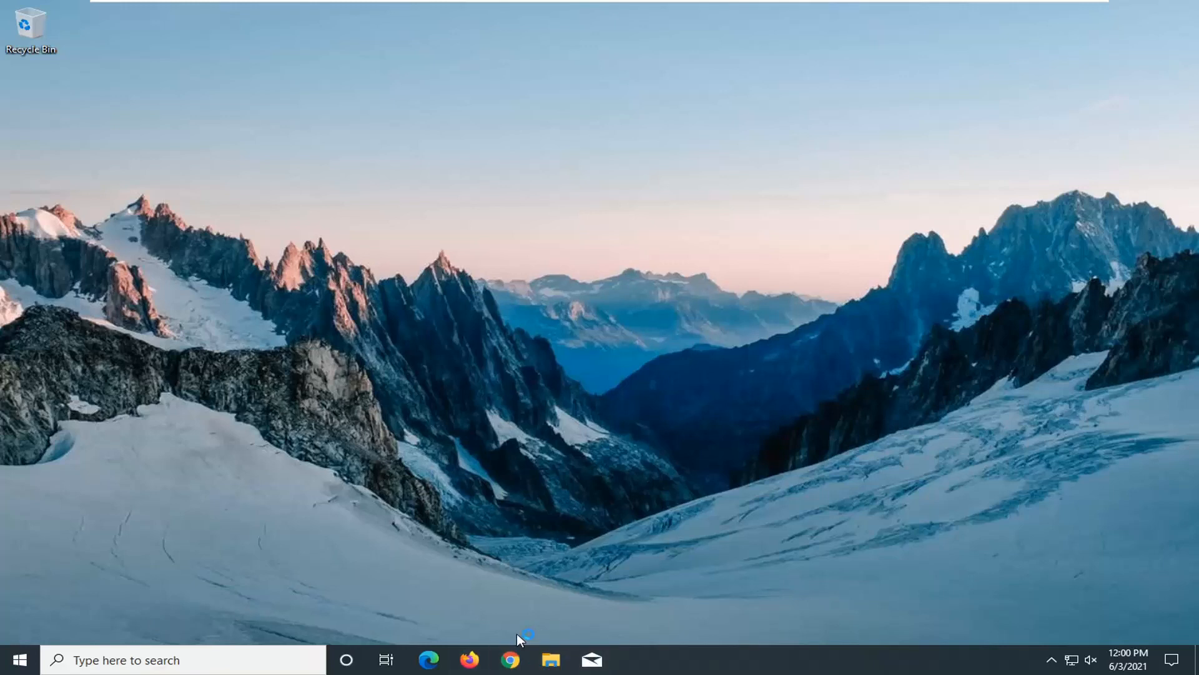
{"action": "mouse_move", "coordinate": [518, 639]}
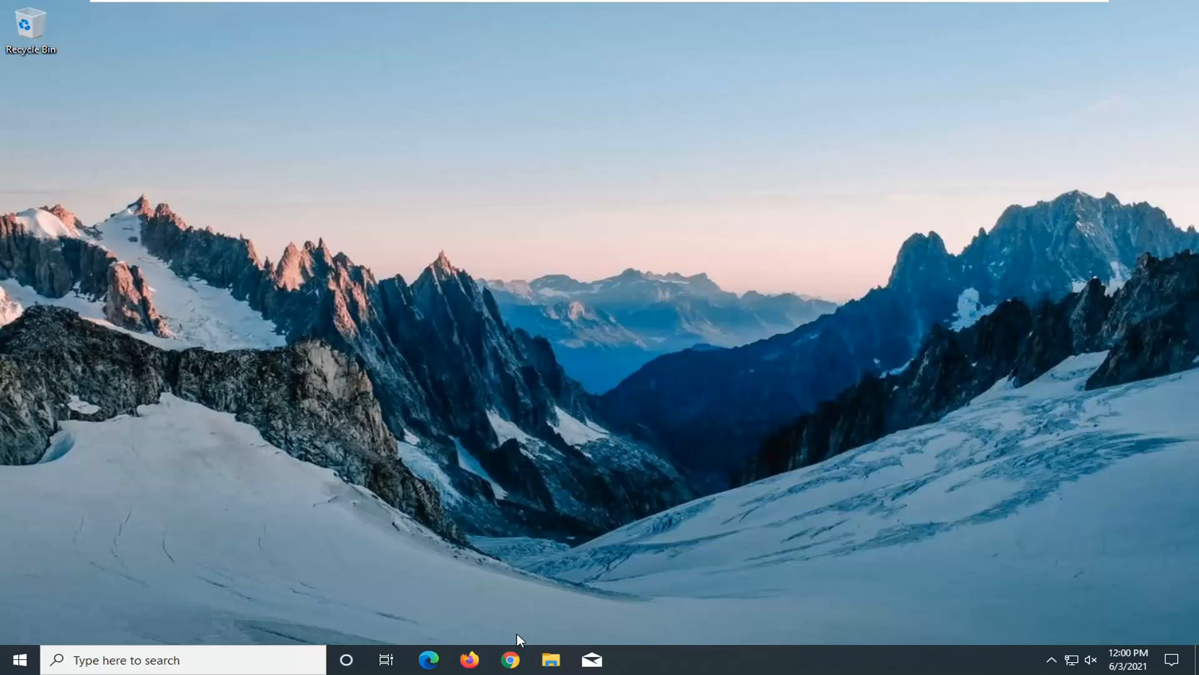
Step: Open Chrome maximized and search Google for 'dell inspiron 15 camera driver'
{"action": "left_click", "coordinate": [510, 659]}
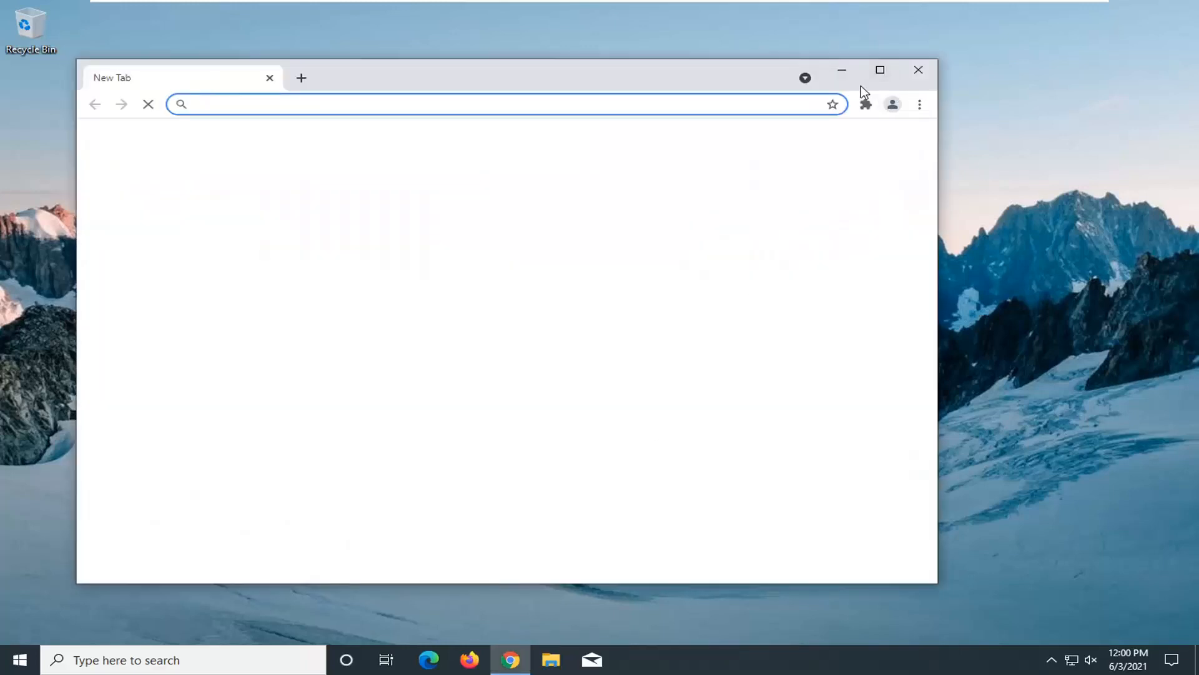
{"action": "left_click", "coordinate": [880, 69]}
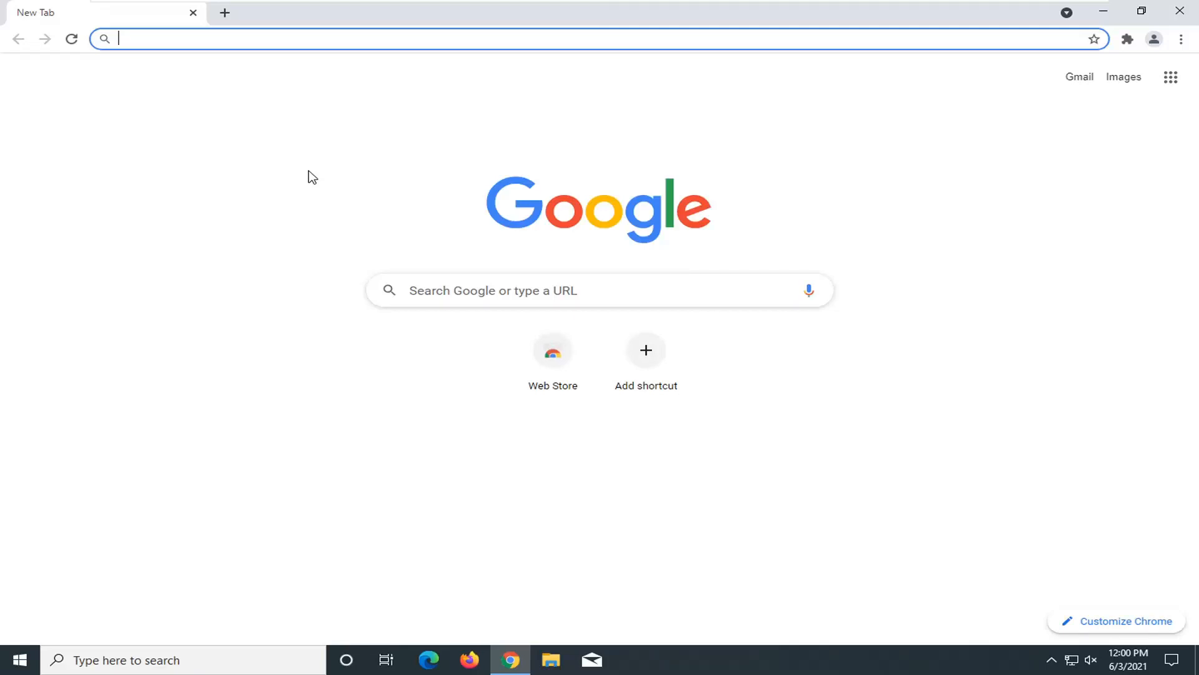
{"action": "type", "text": "de"}
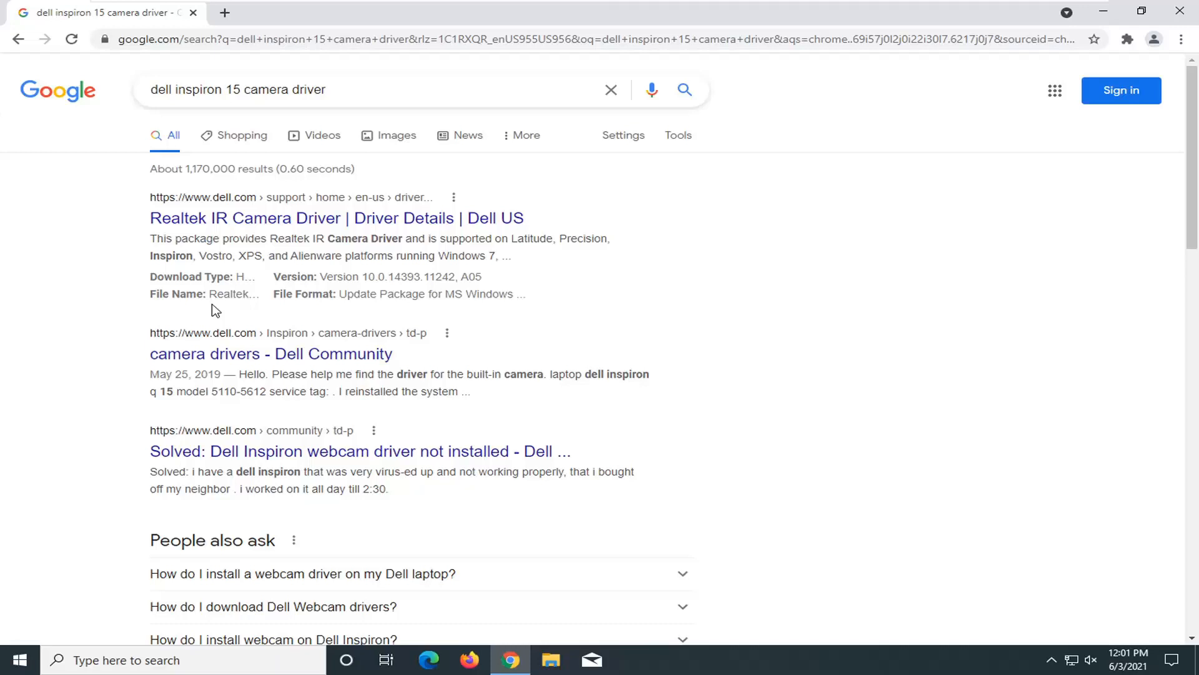
{"action": "mouse_move", "coordinate": [177, 294]}
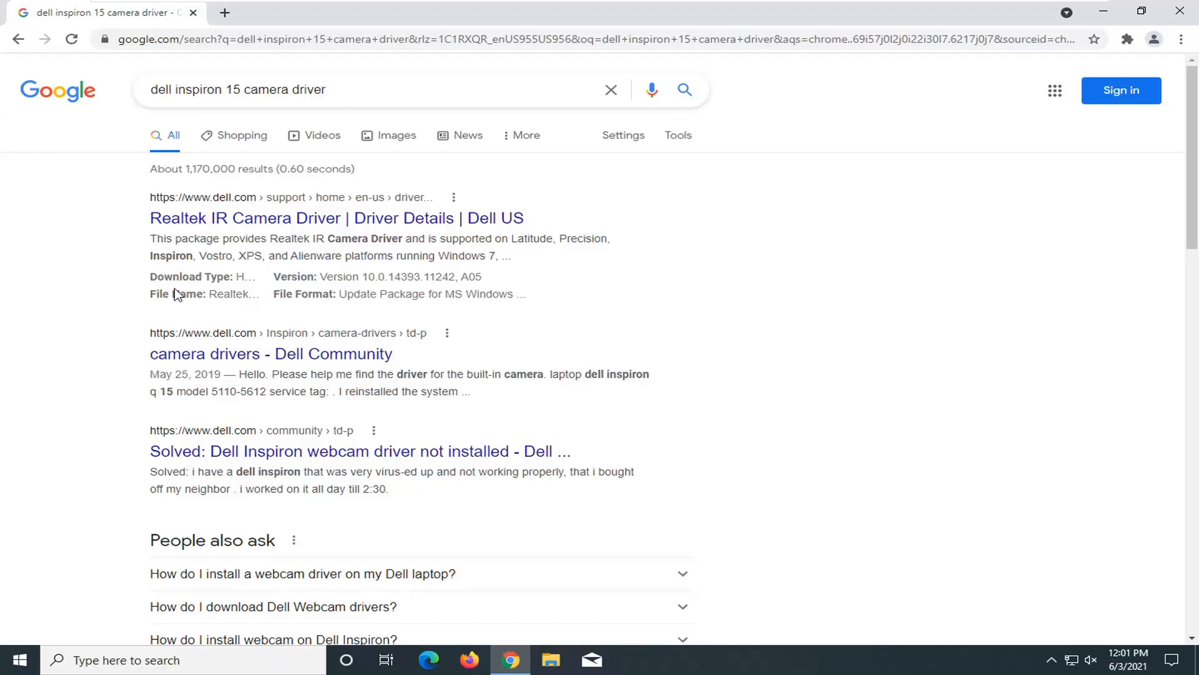
Step: Open the Dell Realtek IR Camera Driver page and download the 32-bit driver package
{"action": "left_click", "coordinate": [336, 218]}
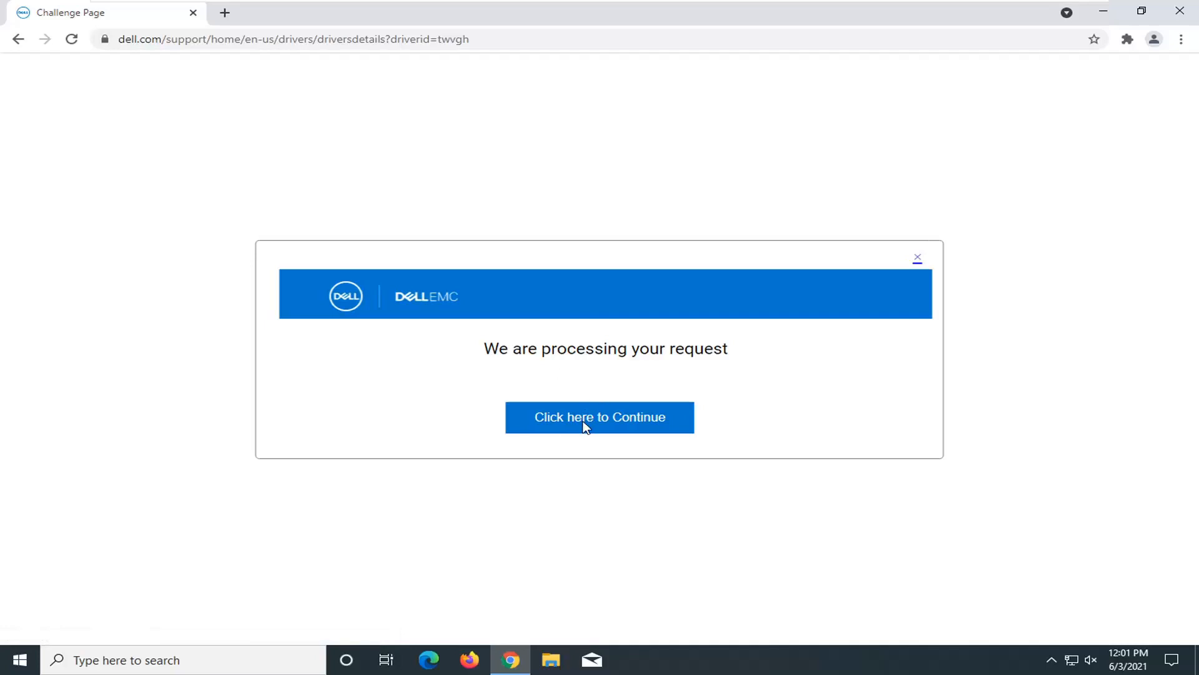
{"action": "left_click", "coordinate": [599, 416]}
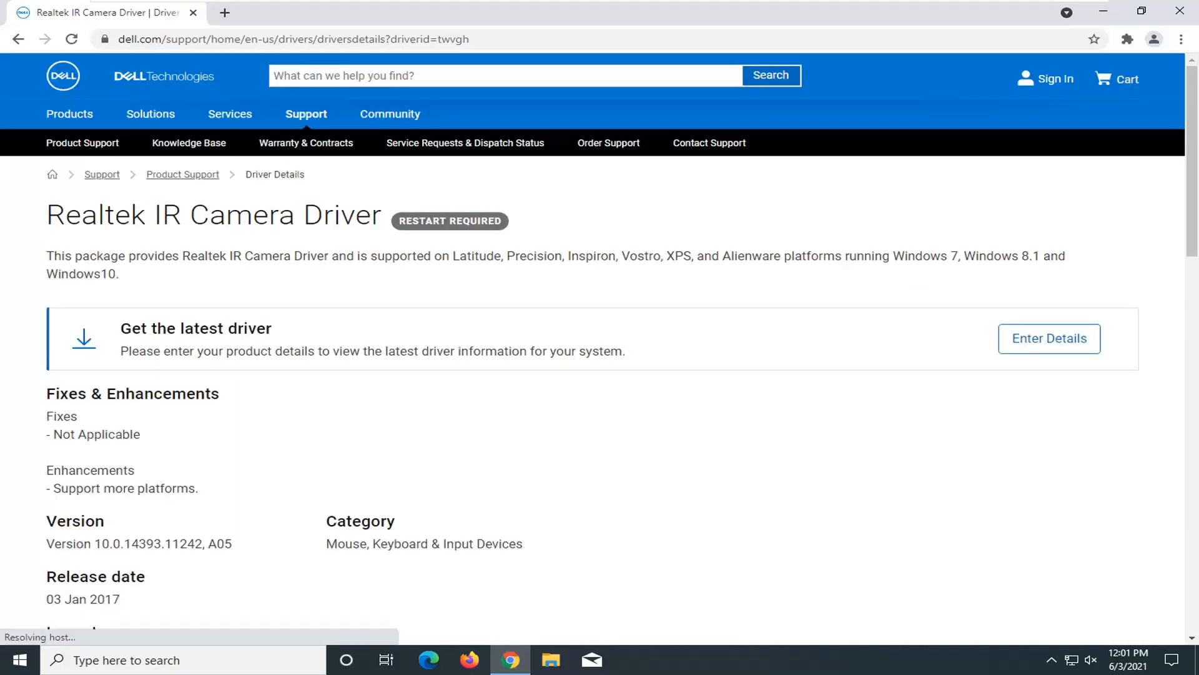
{"action": "scroll", "scroll_direction": "down", "scroll_amount": 3}
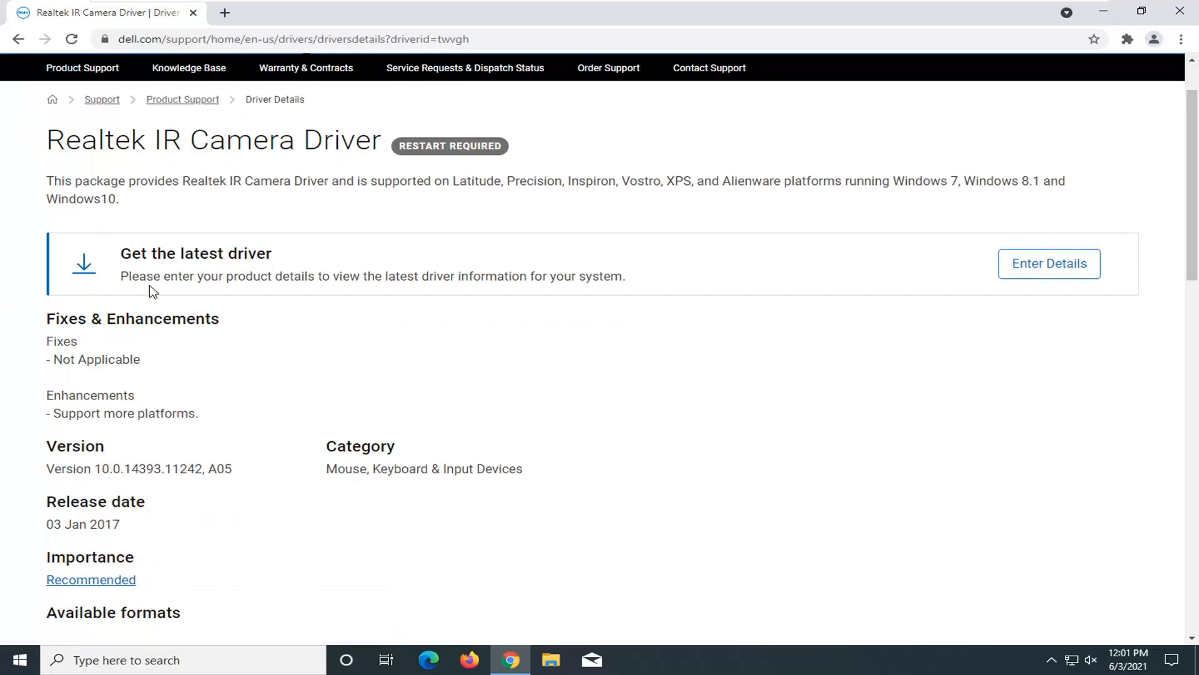
{"action": "scroll", "scroll_direction": "down", "scroll_amount": 3}
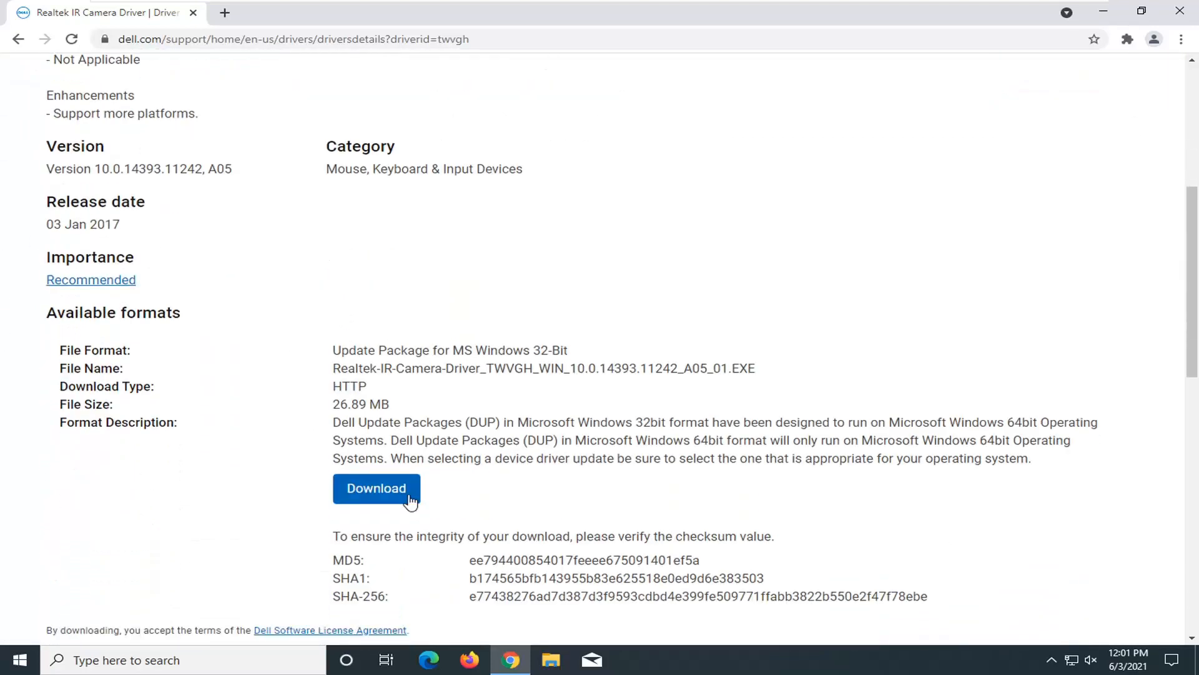
{"action": "left_click", "coordinate": [376, 488]}
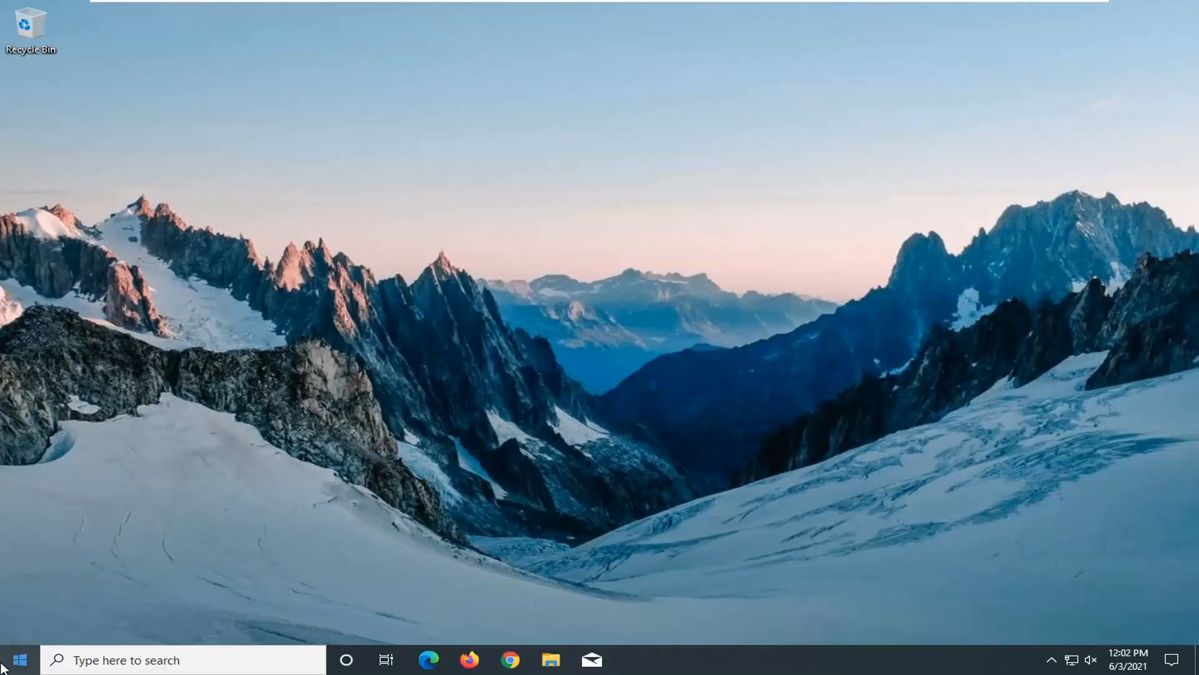
Step: Search Start for 'system restore' and open Create a restore point
{"action": "left_click", "coordinate": [18, 660]}
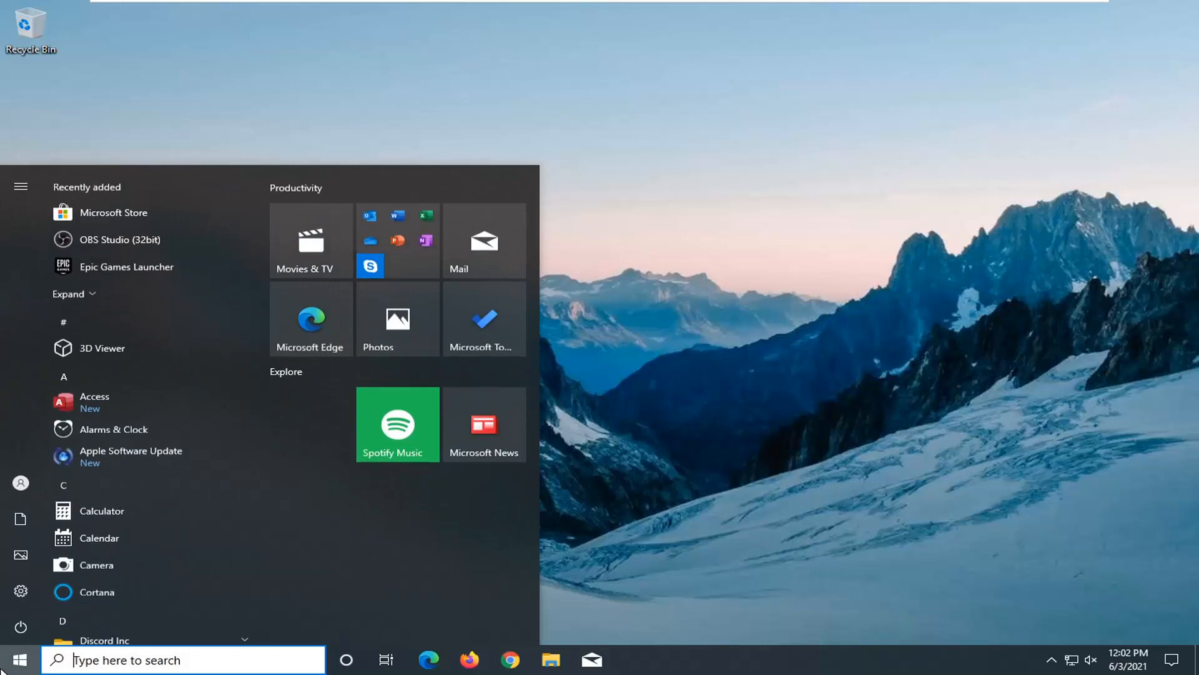
{"action": "type", "text": "system restore"}
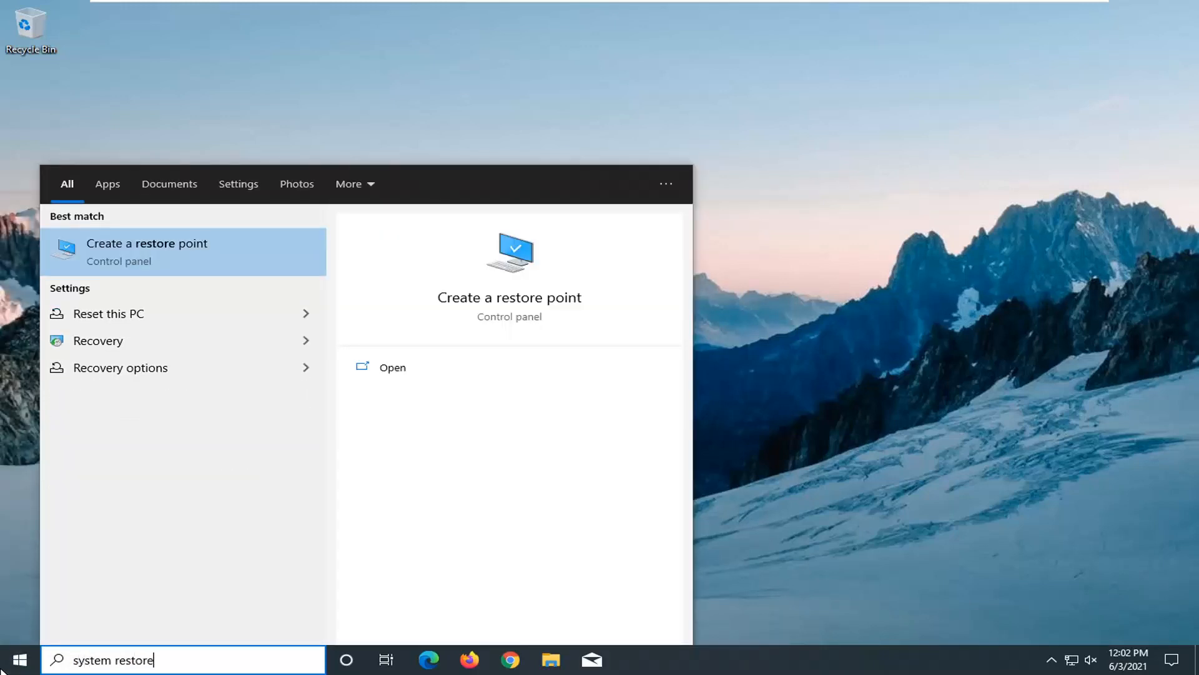
{"action": "mouse_move", "coordinate": [99, 339]}
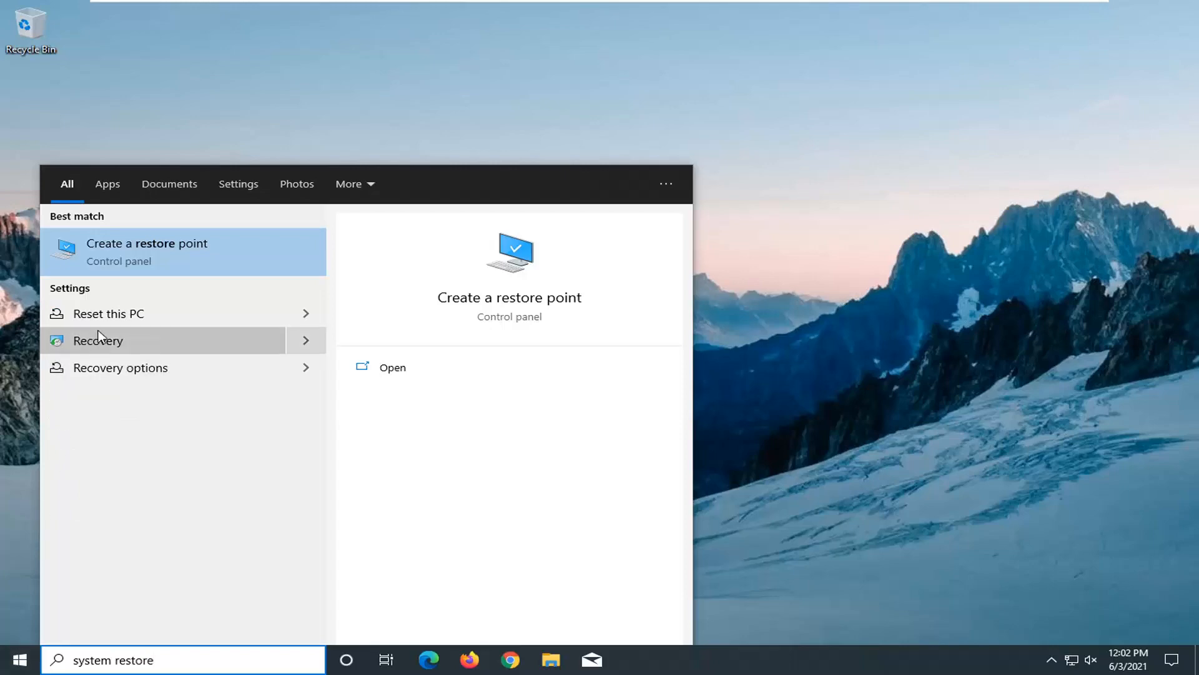
{"action": "left_click", "coordinate": [147, 252]}
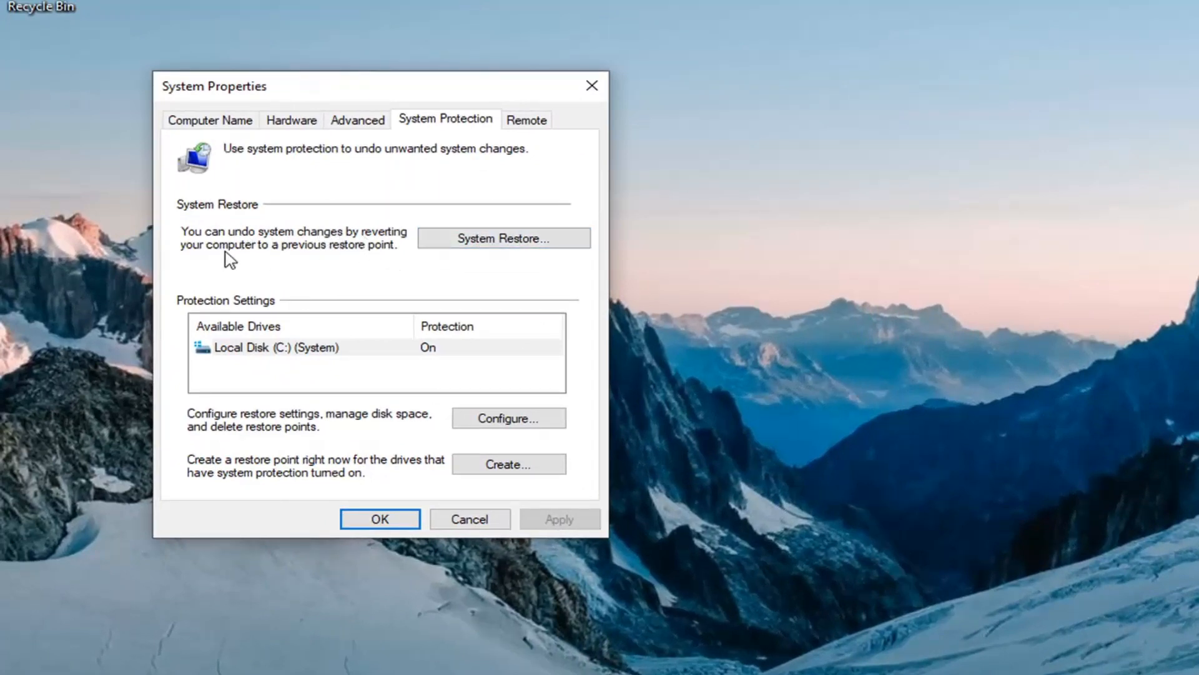
{"action": "mouse_move", "coordinate": [502, 238]}
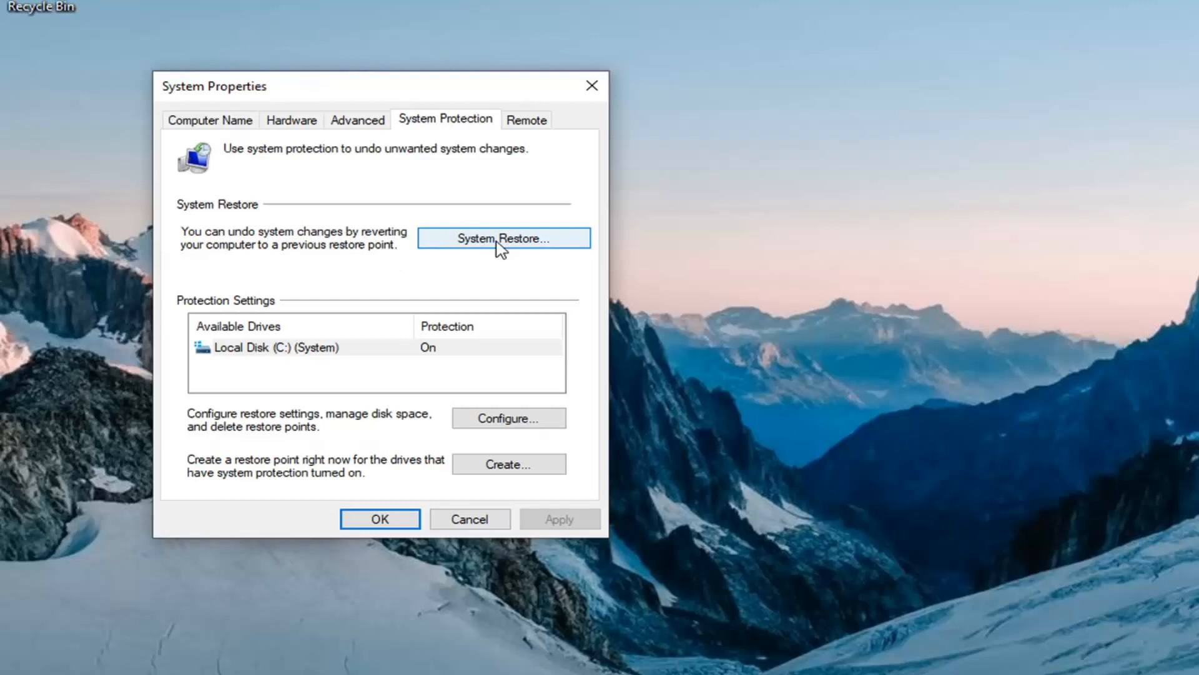
Step: Run System Restore to the June 3, 2021 'Before Updates' point and confirm
{"action": "left_click", "coordinate": [504, 238]}
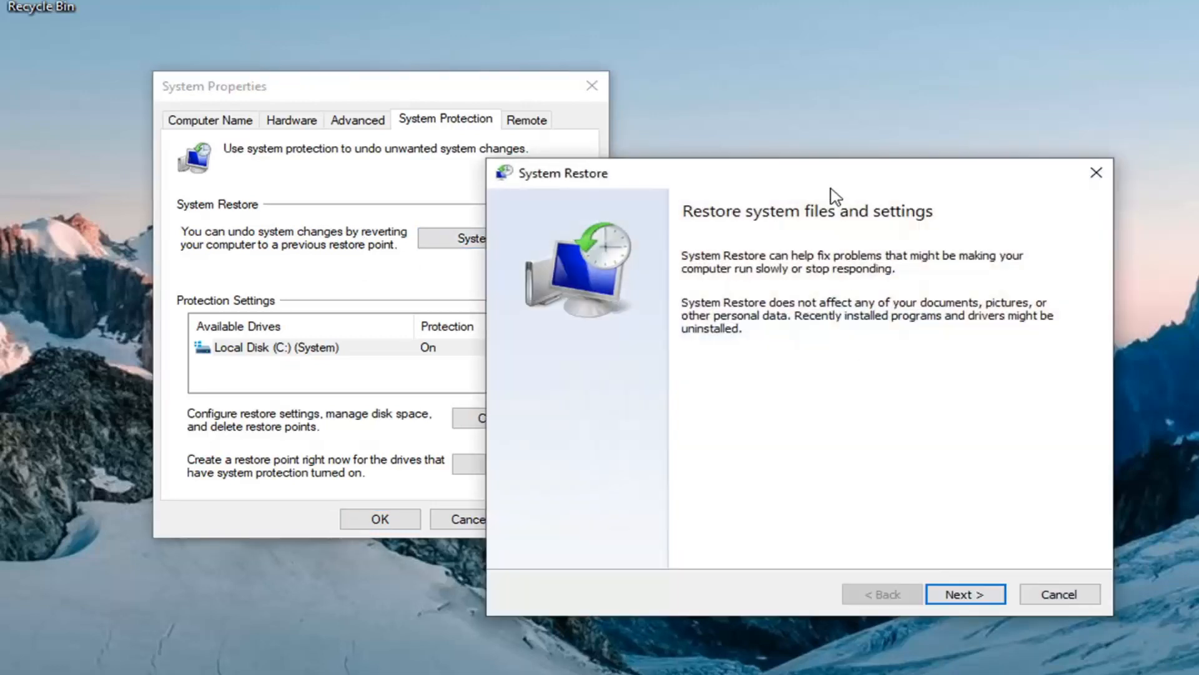
{"action": "left_click", "coordinate": [964, 594]}
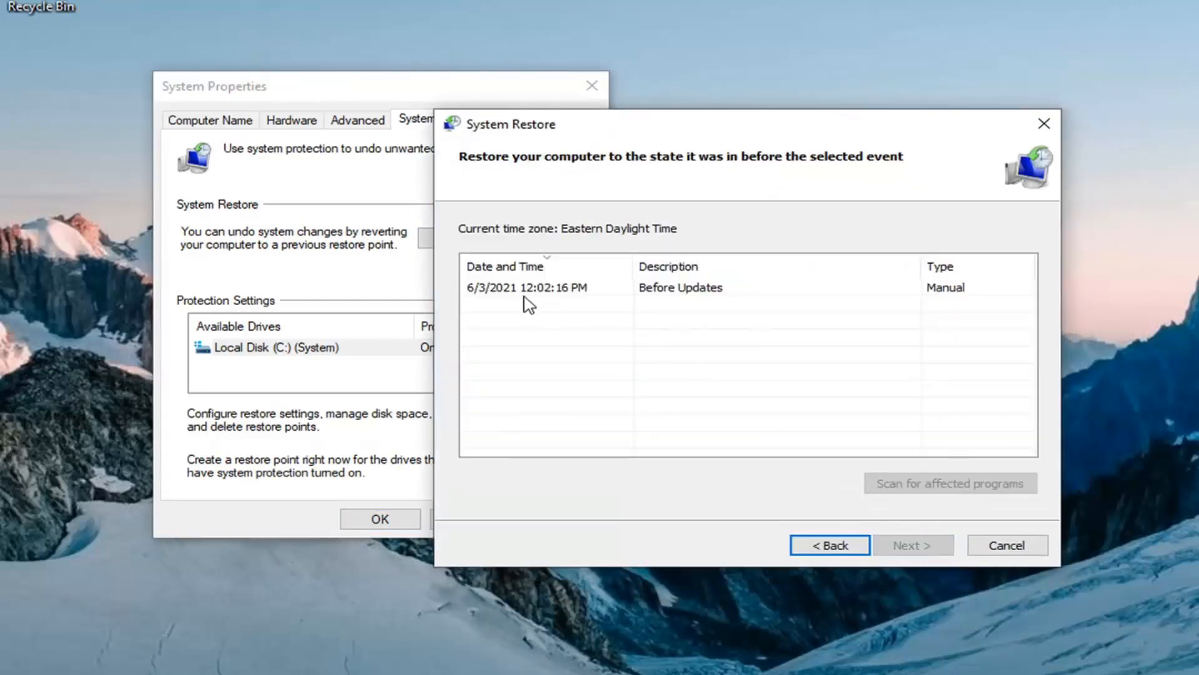
{"action": "left_click", "coordinate": [527, 287]}
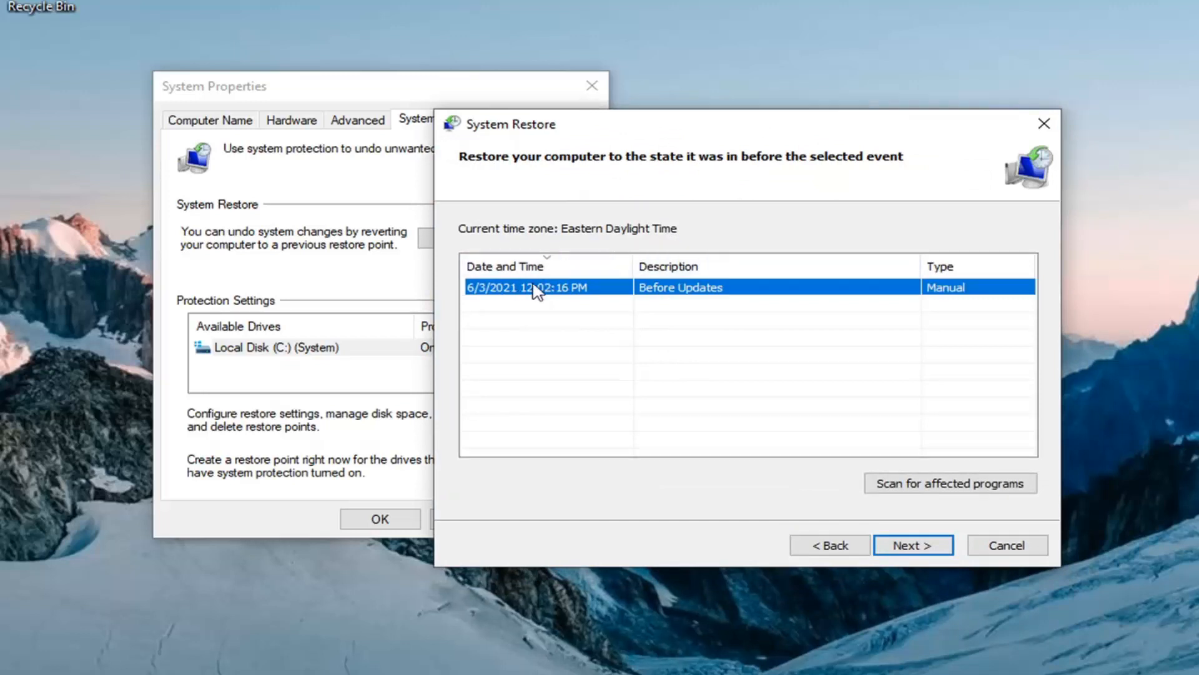
{"action": "mouse_move", "coordinate": [566, 333]}
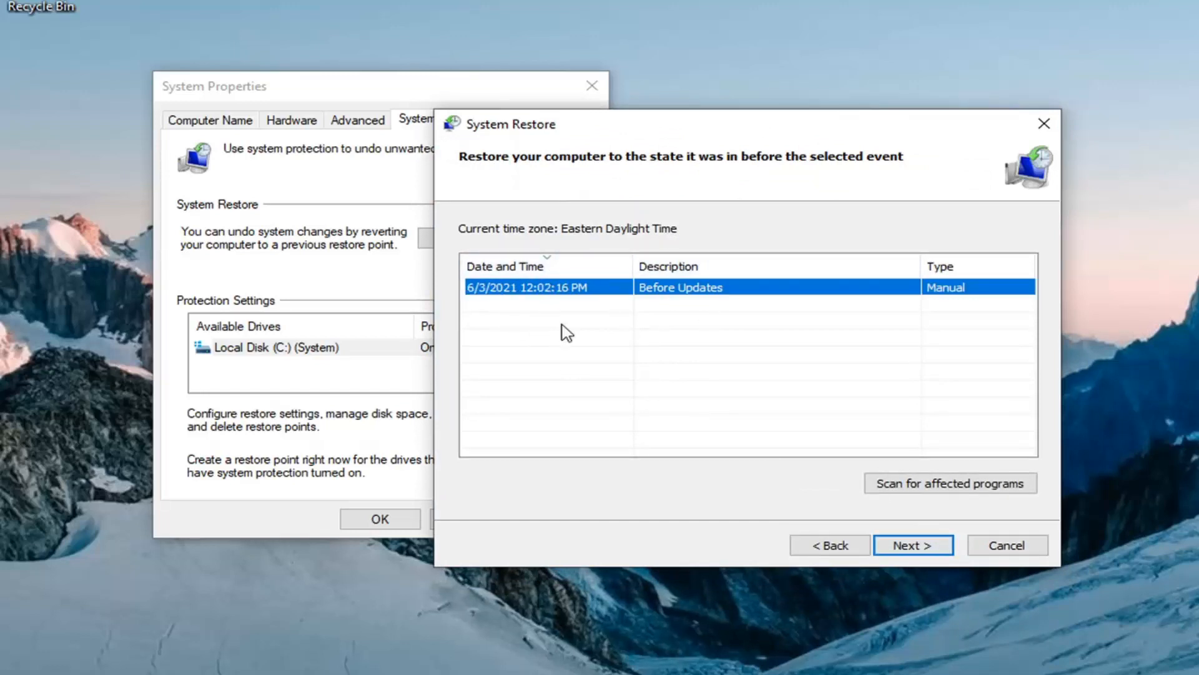
{"action": "left_click", "coordinate": [913, 544]}
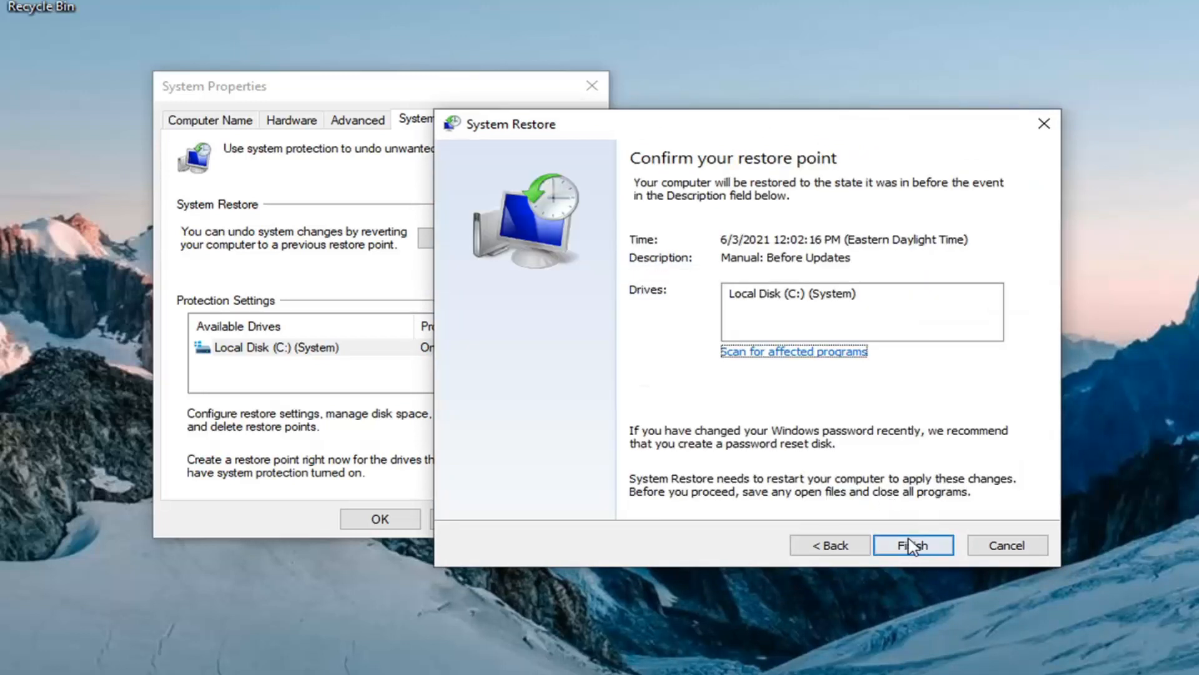
{"action": "left_click", "coordinate": [913, 545]}
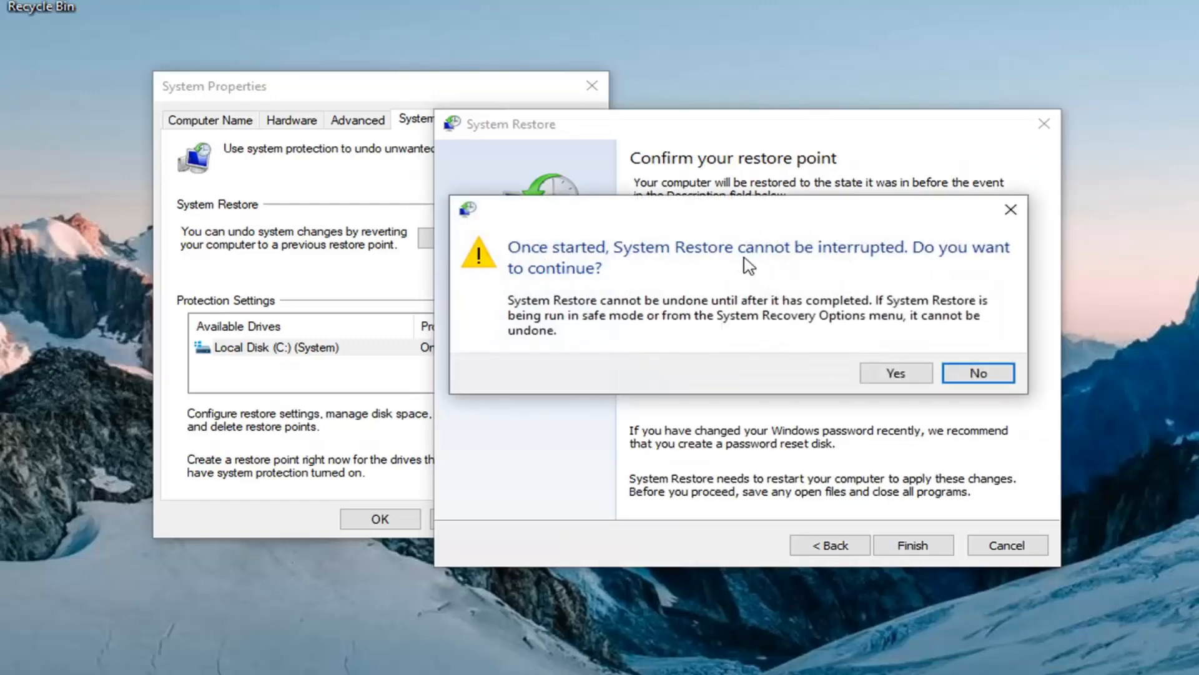
{"action": "mouse_move", "coordinate": [712, 274]}
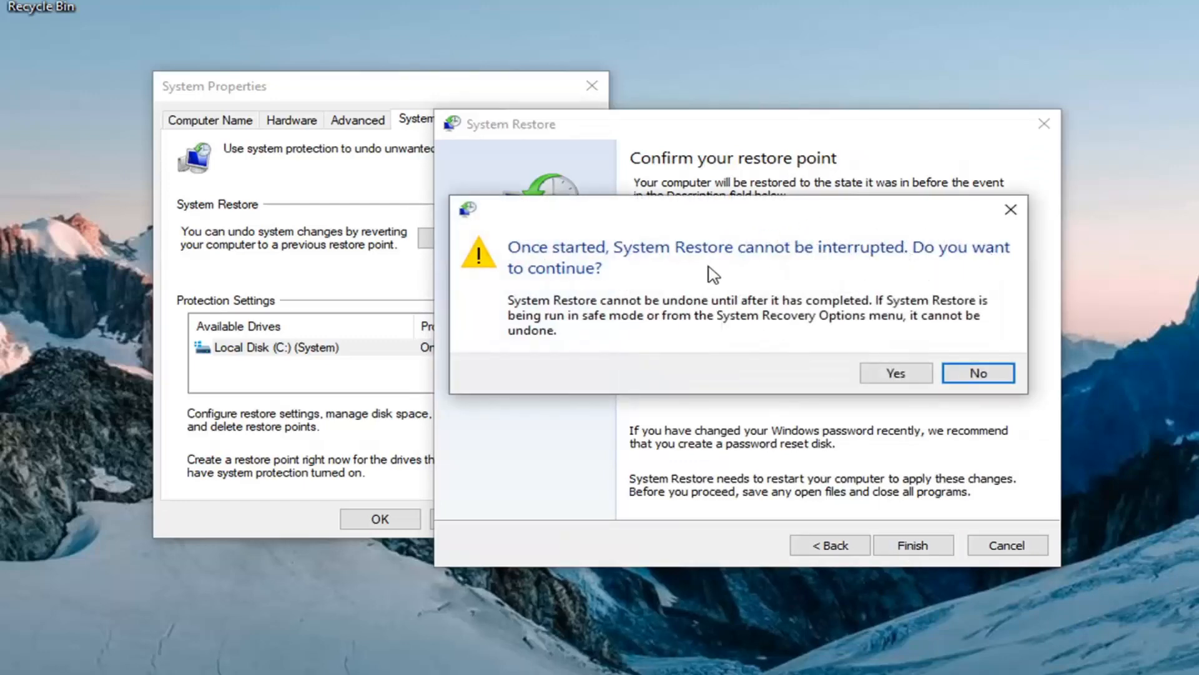
{"action": "left_click", "coordinate": [893, 372]}
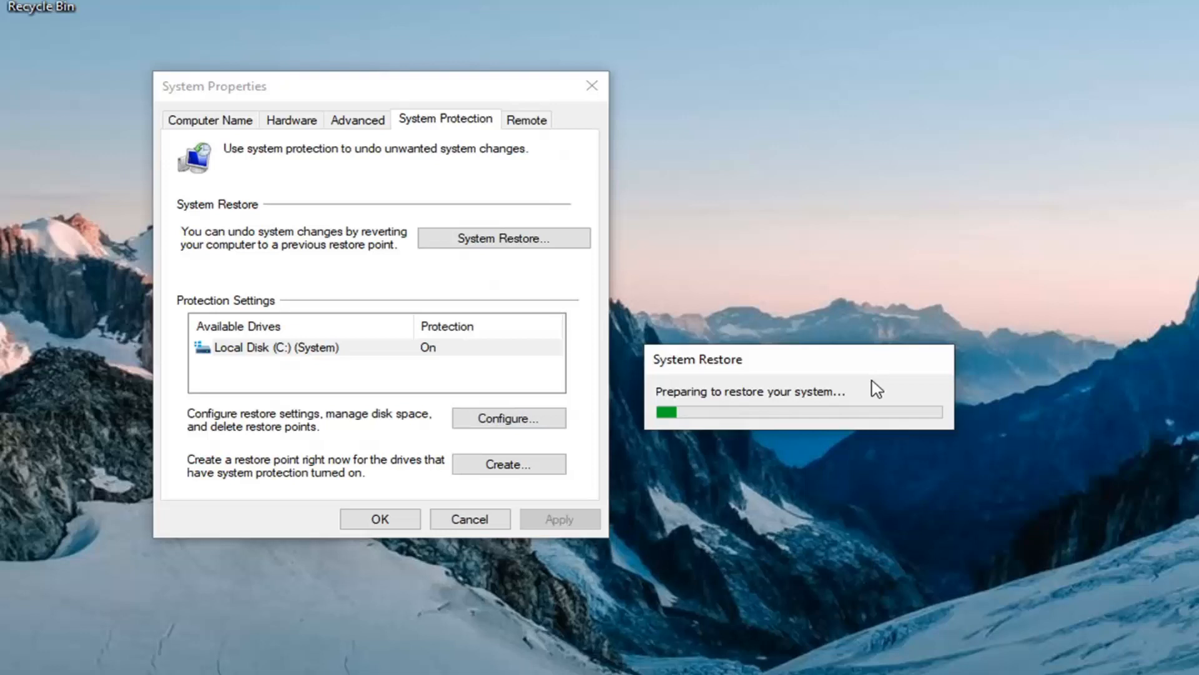